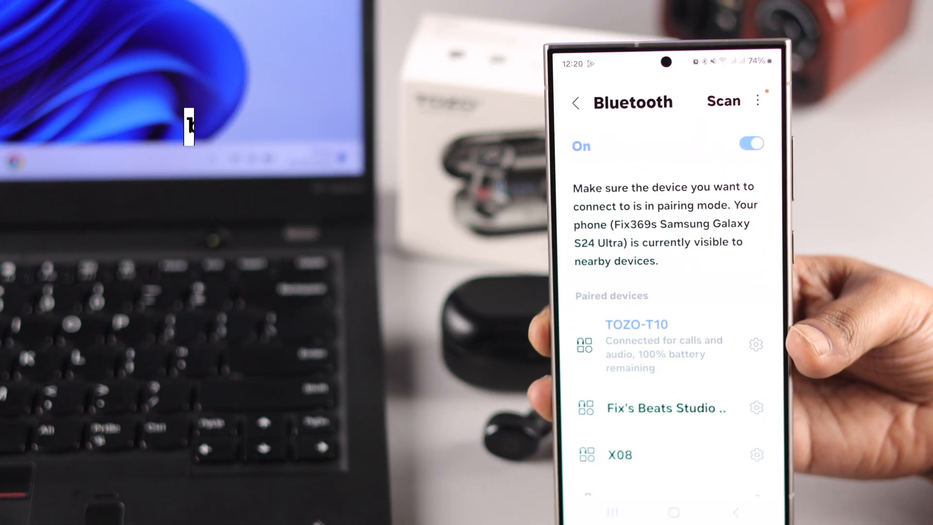
Go to the Bluetooth & devices page of Windows Settings from the Start menu.
{"action": "left_click", "coordinate": [750, 143]}
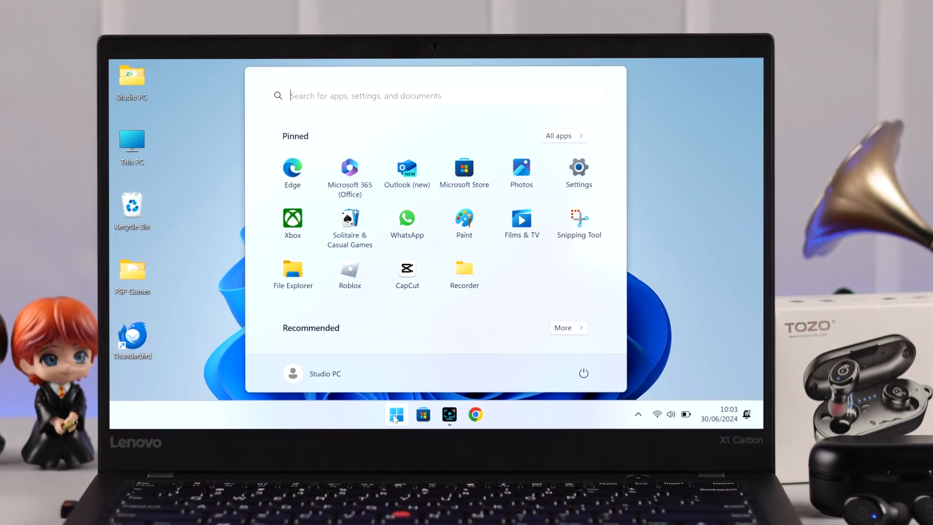
{"action": "left_click", "coordinate": [577, 168]}
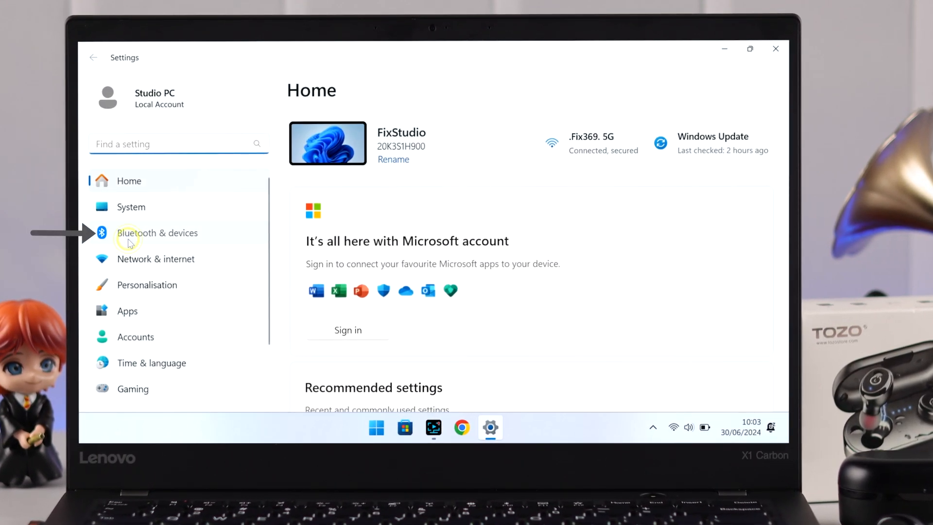
{"action": "left_click", "coordinate": [157, 233]}
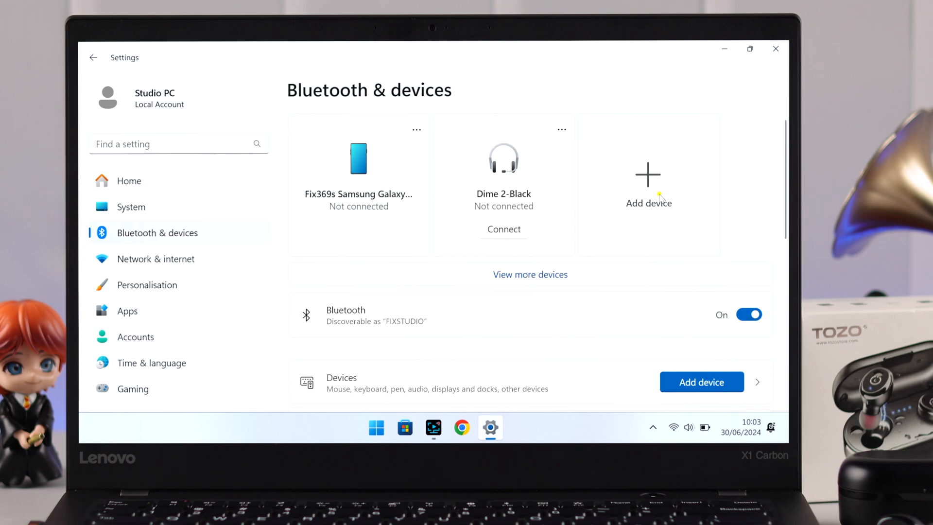
Add a Bluetooth device, pair the TOZO-T10 earbuds with matching PIN and finish with Done.
{"action": "left_click", "coordinate": [649, 185]}
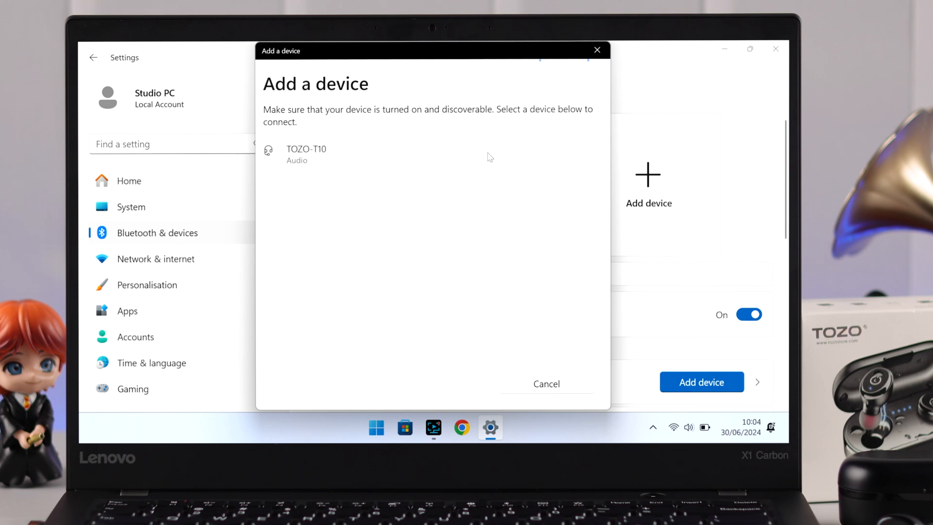
{"action": "left_click", "coordinate": [306, 154]}
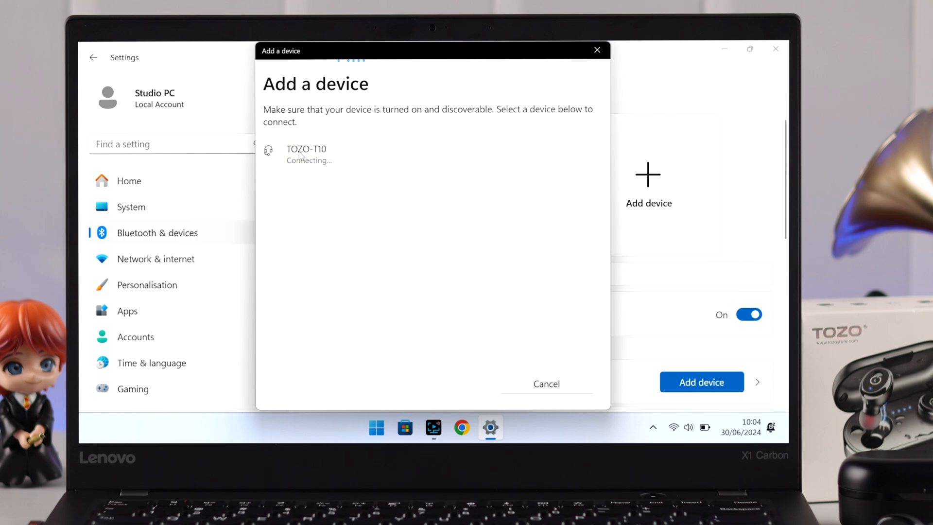
{"action": "left_click", "coordinate": [306, 154]}
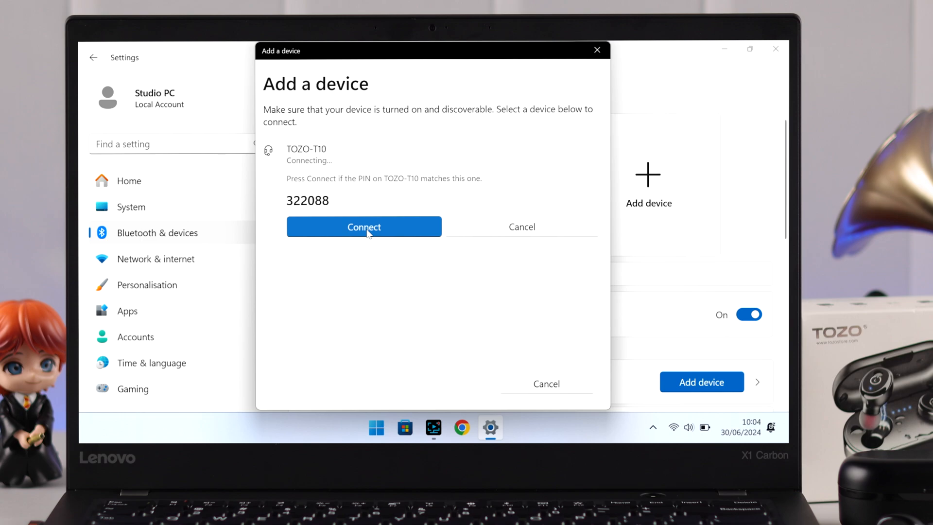
{"action": "left_click", "coordinate": [363, 227]}
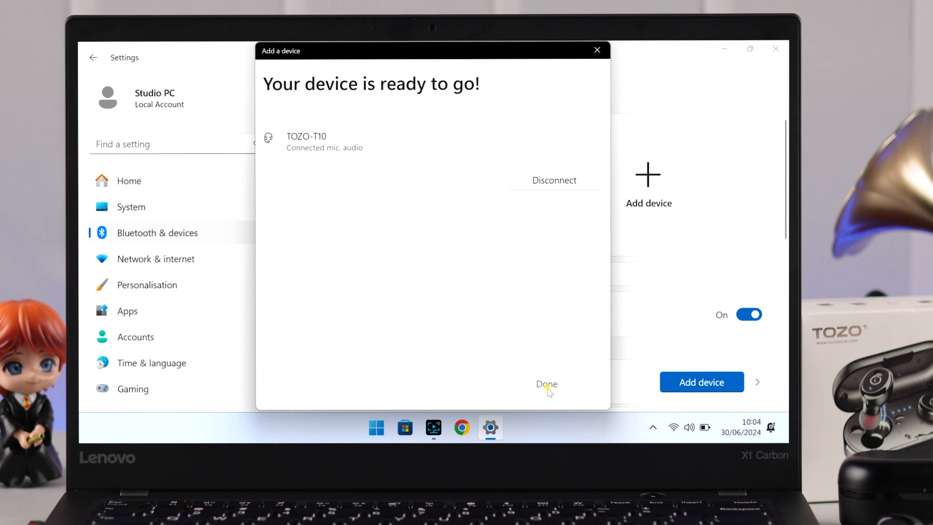
{"action": "left_click", "coordinate": [545, 384]}
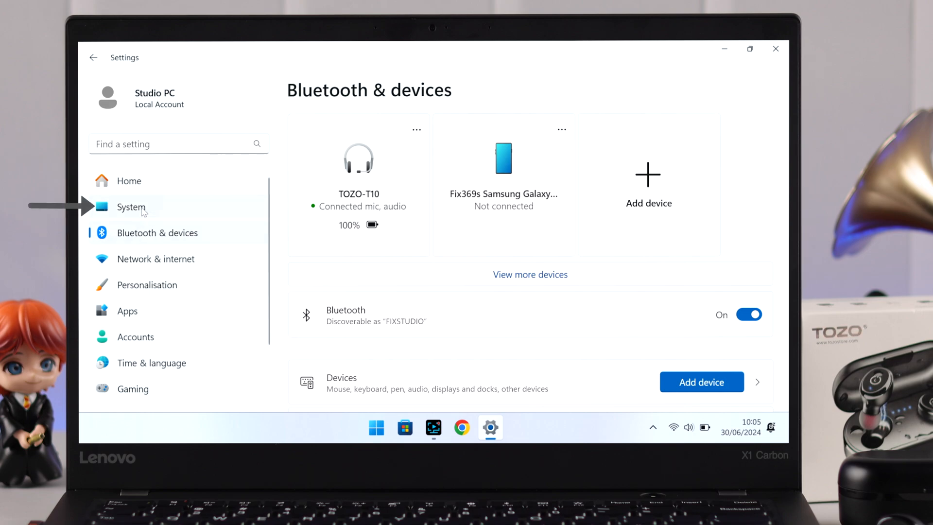
Under System > Sound, choose Headphones (TOZO-T10) as the output device.
{"action": "left_click", "coordinate": [131, 206]}
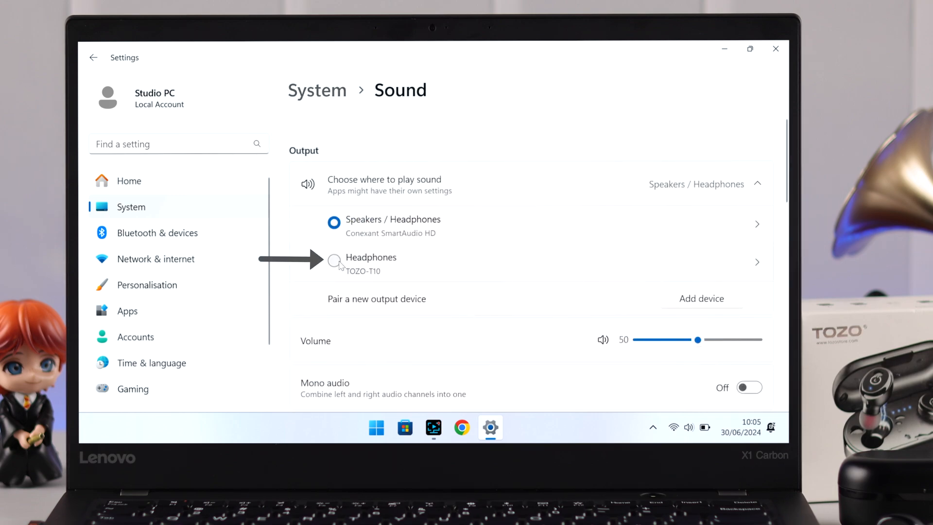
{"action": "left_click", "coordinate": [333, 262]}
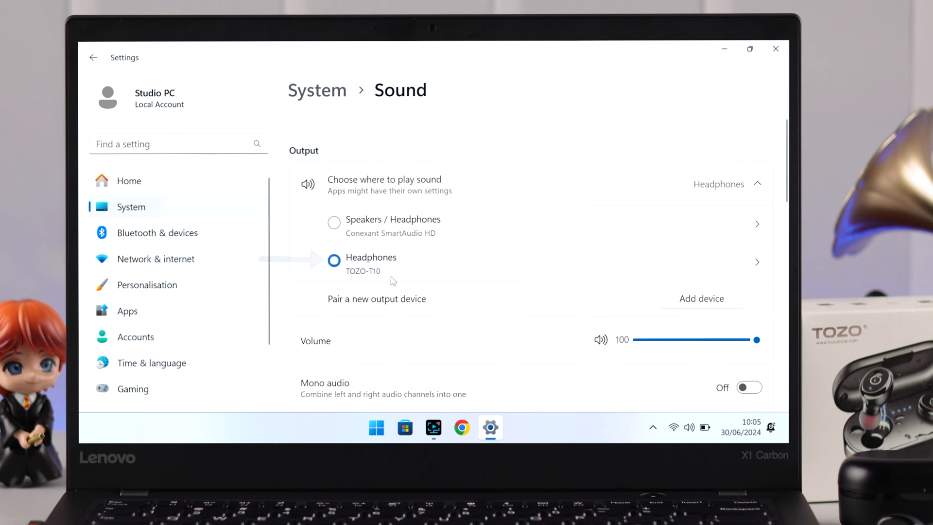
{"action": "scroll", "scroll_direction": "down", "scroll_amount": 3}
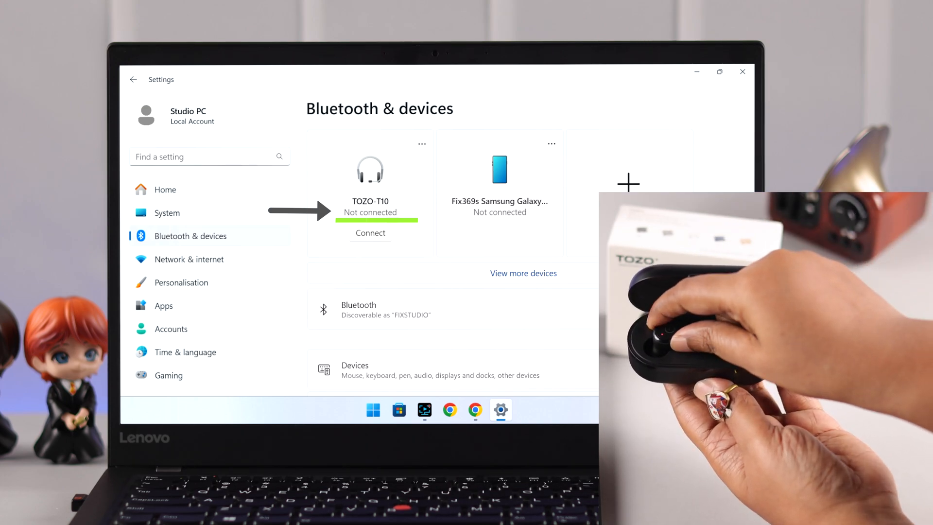
Reconnect the TOZO-T10 earbuds from their Bluetooth & devices card.
{"action": "left_click", "coordinate": [370, 232]}
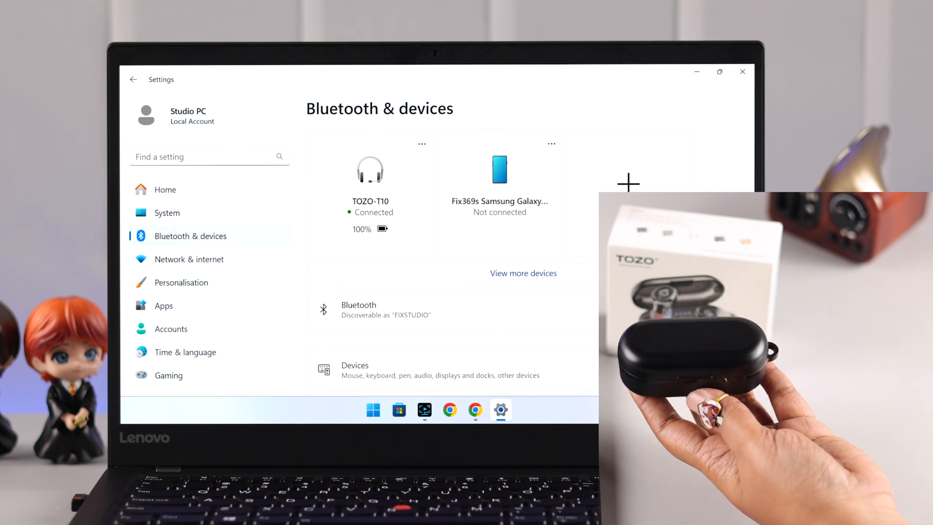